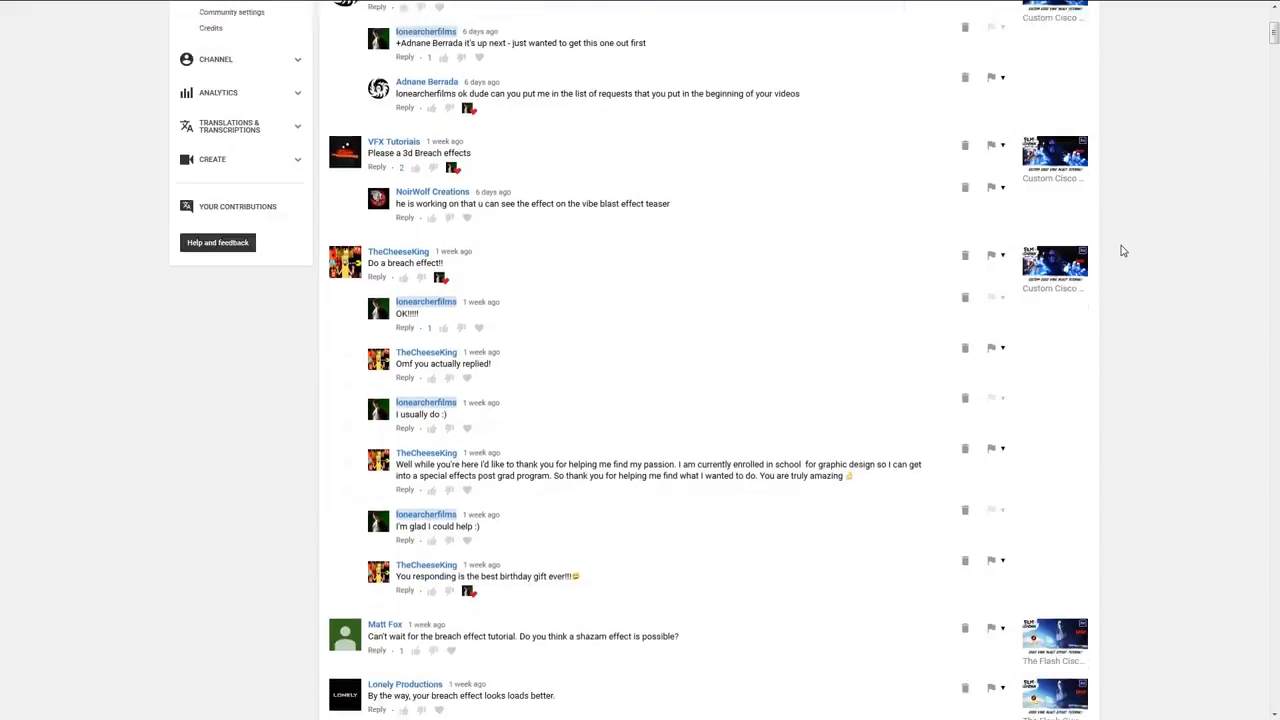
scroll(down, 3)
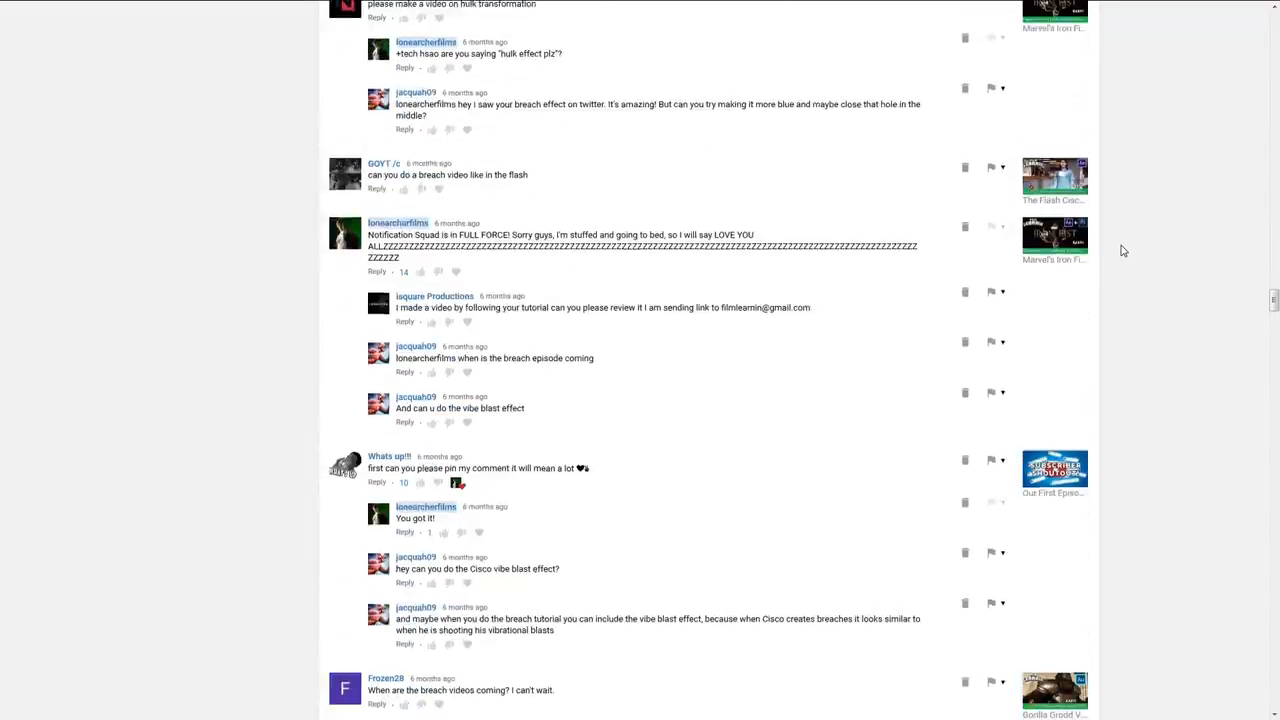
scroll(down, 3)
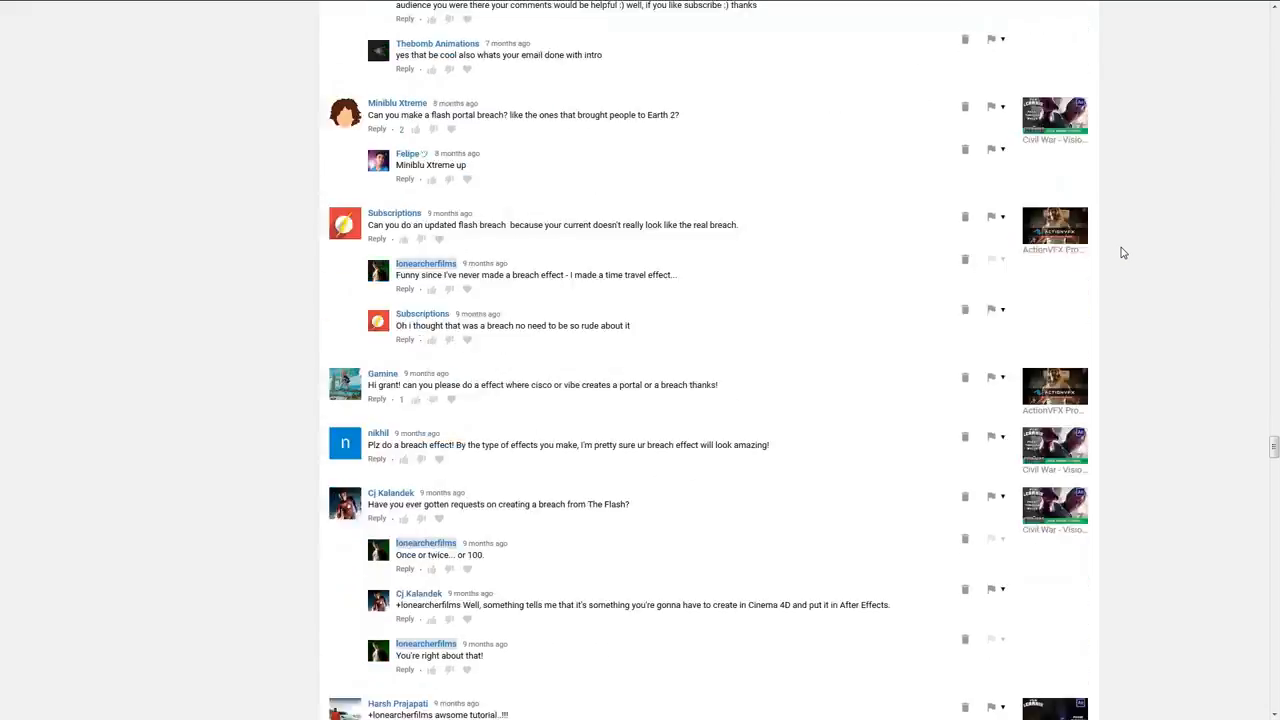